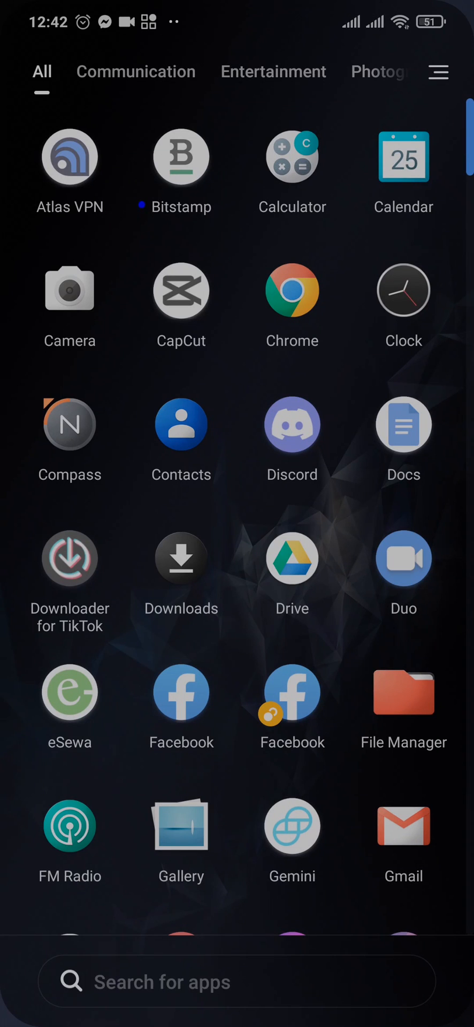
Launch Instagram from the app drawer and land on its home feed.
scroll("down", 3)
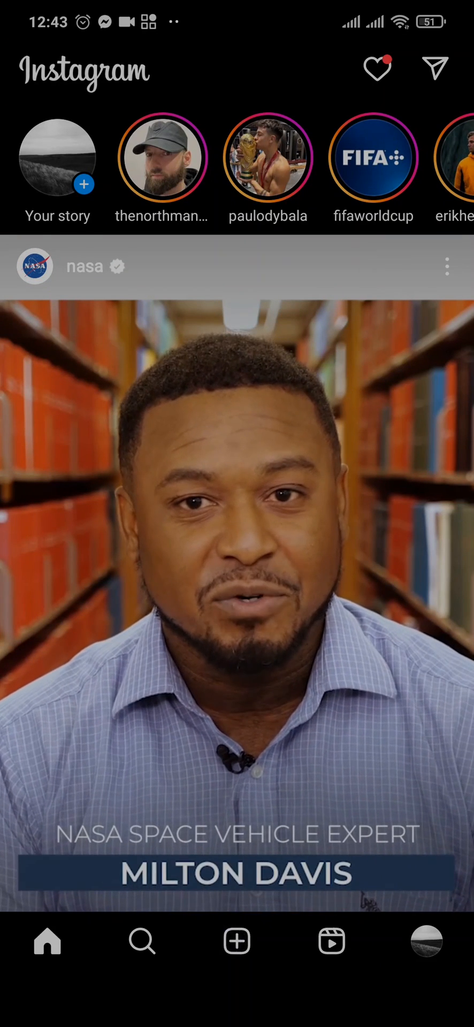
Begin a new feed post using the grassland photo with a black-and-white filter.
left_click(237, 941)
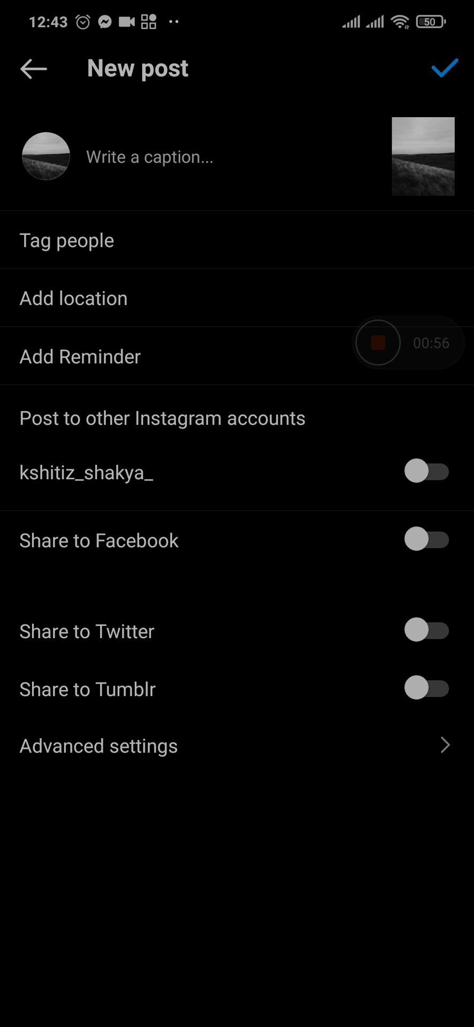
Tag the post with the custom location 'Nowhere !' and share it to the feed.
left_click(444, 70)
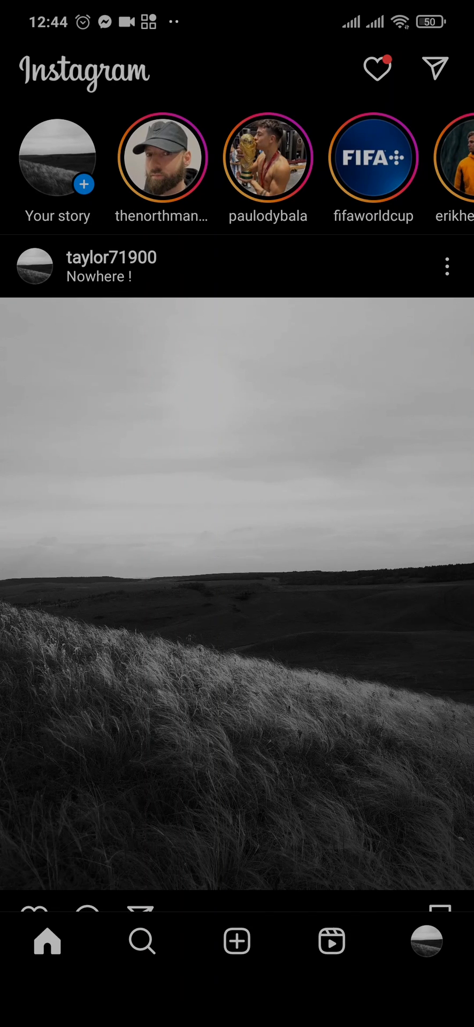
left_click(99, 276)
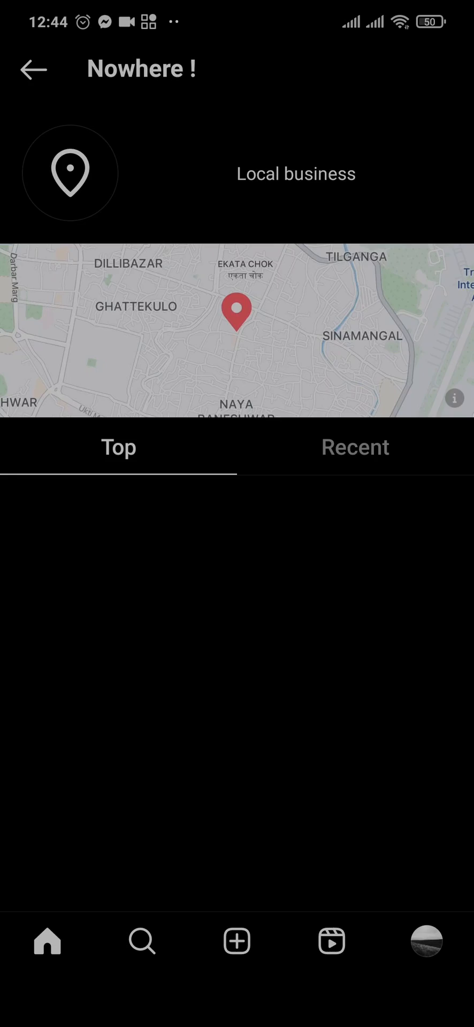
left_click(31, 68)
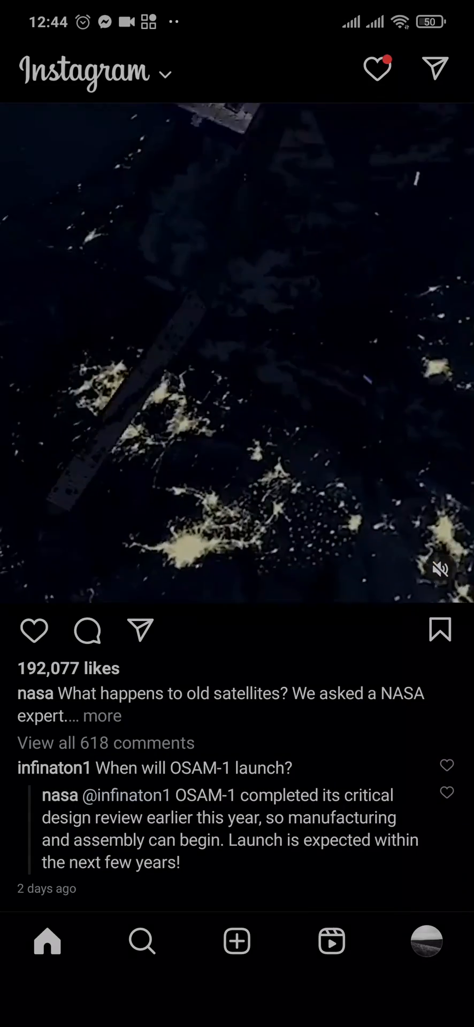